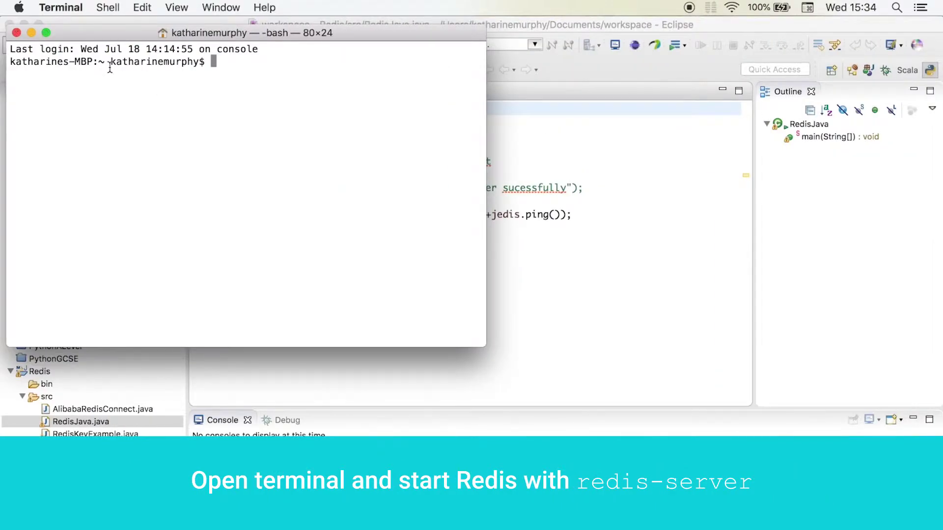
# - Start redis-server locally and bring up a second Terminal window for the client
pyautogui.write('redis-server')
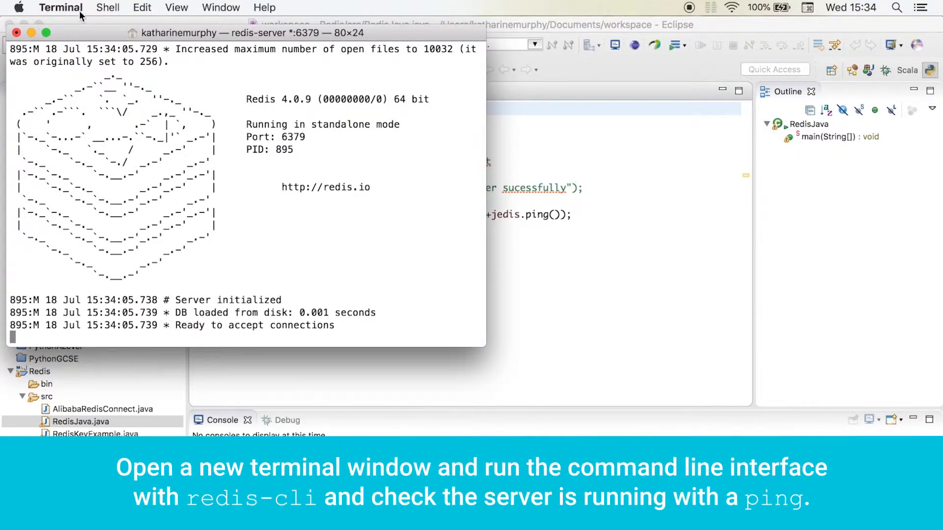
pyautogui.click(108, 8)
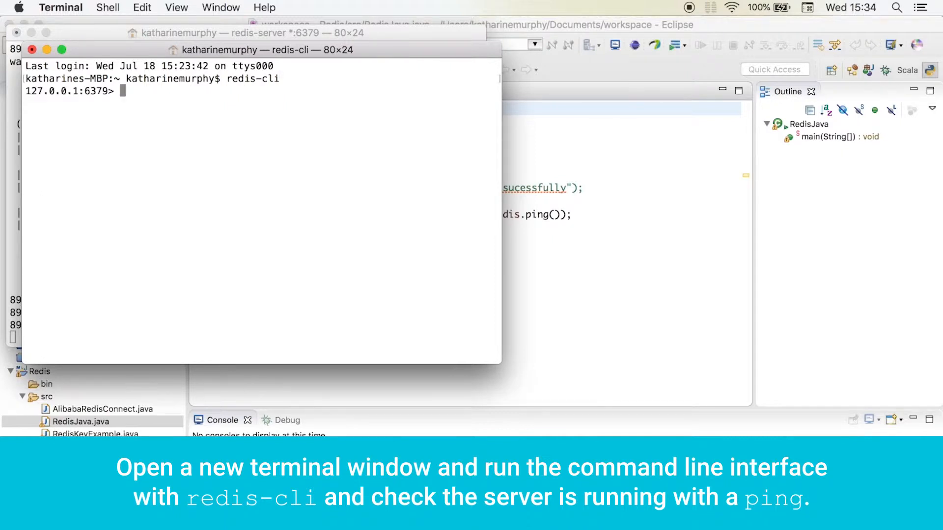
# - In redis-cli, confirm PONG from ping and set myKey to myValue
pyautogui.write('ping')
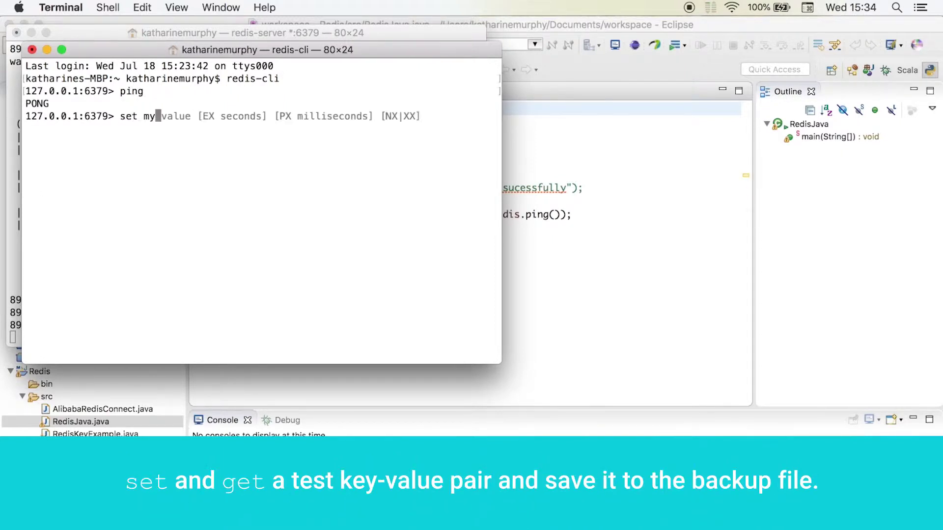
pyautogui.write('Key myValue')
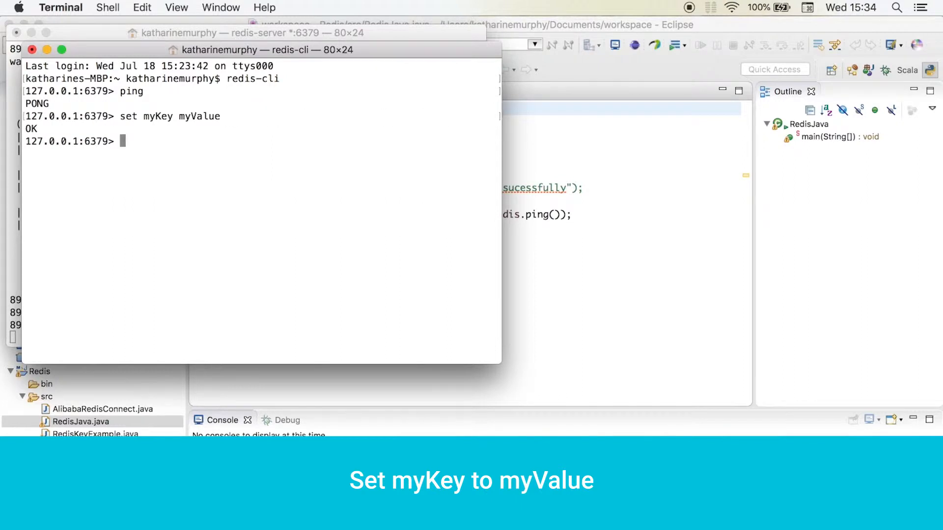
pyautogui.write('ge')
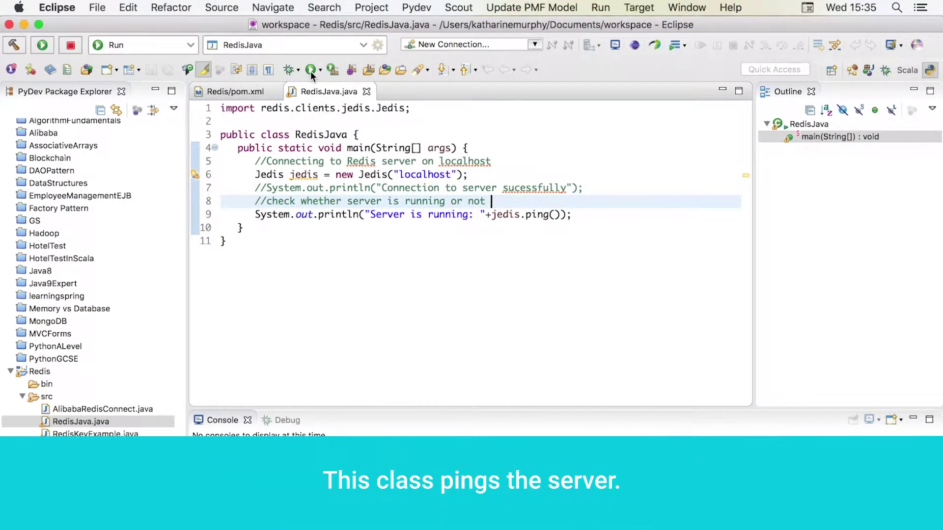
# - Run RedisJava in Eclipse to ping the server, then read back myKey and save the config
pyautogui.click(41, 45)
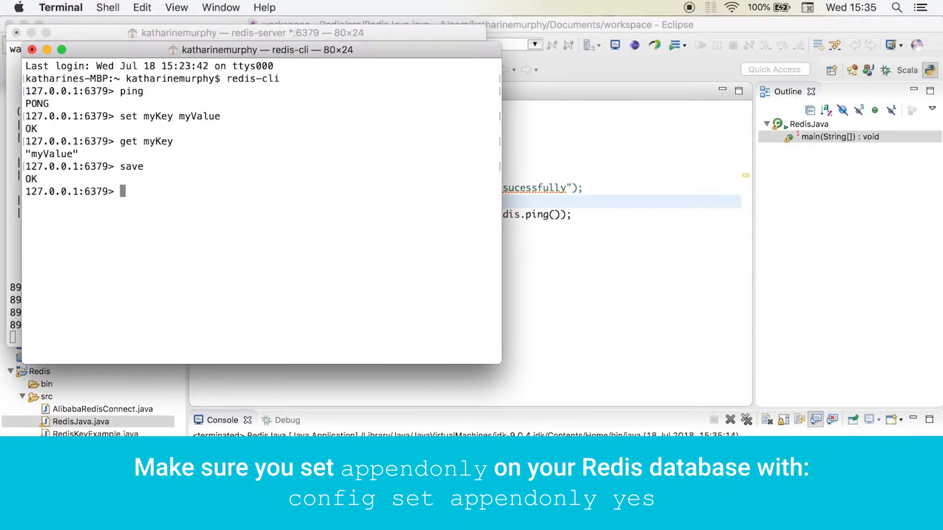
pyautogui.write('config se')
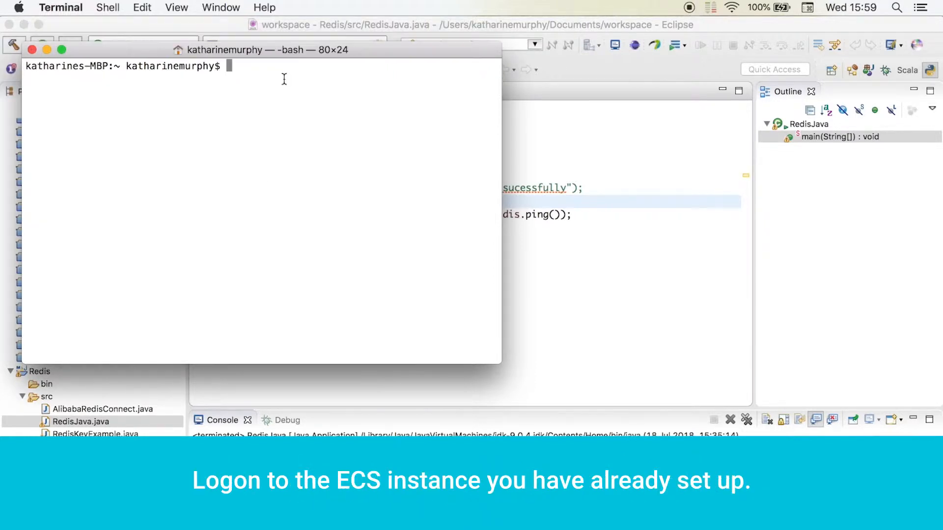
# - SSH as root to 47.90.202.118, allowing the connection and accepting the host key
pyautogui.write('ssh root@47.90.202.118')
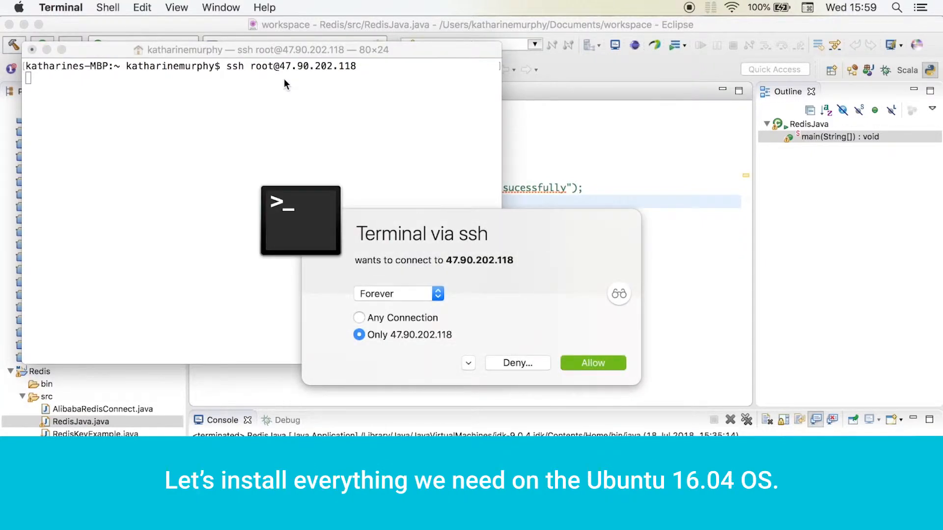
pyautogui.click(593, 364)
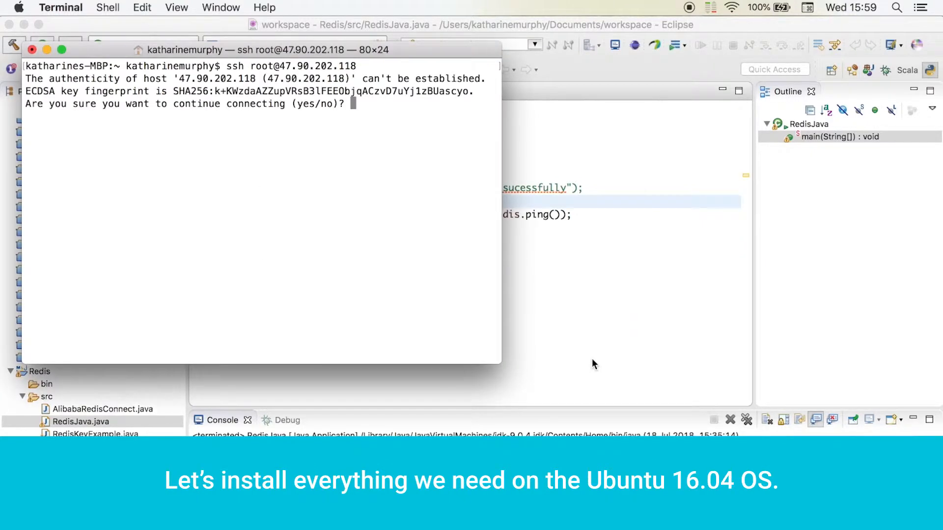
pyautogui.write('yes')
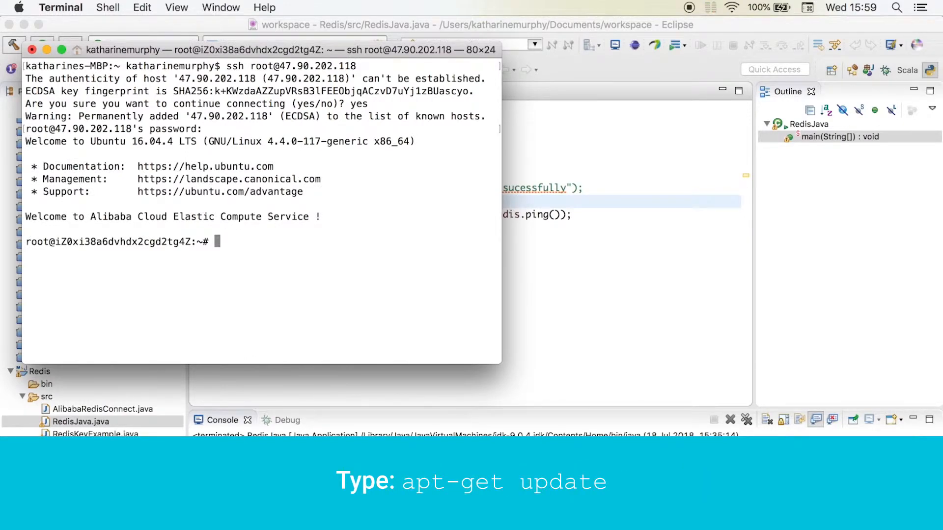
# - Run apt-get update, upgrade and dist-upgrade on the ECS server
pyautogui.write('apt-get')
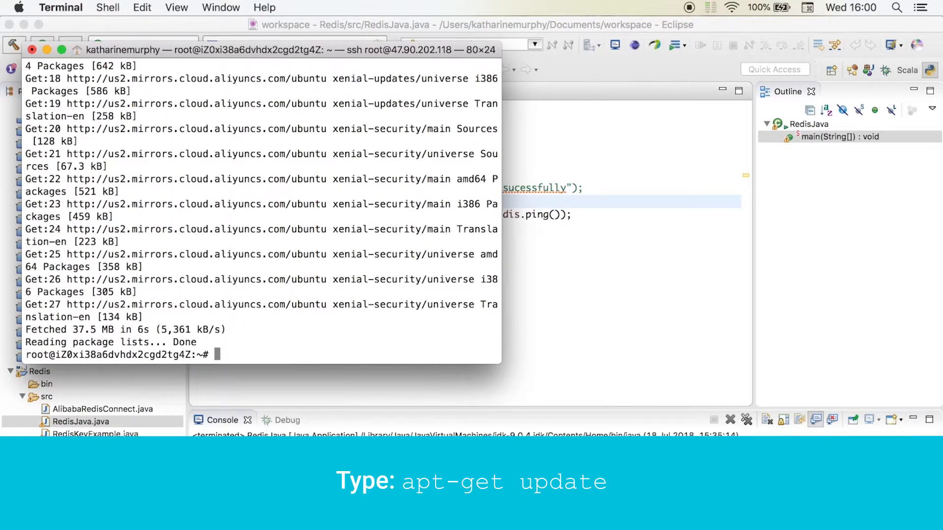
pyautogui.write('apt-get upgrade')
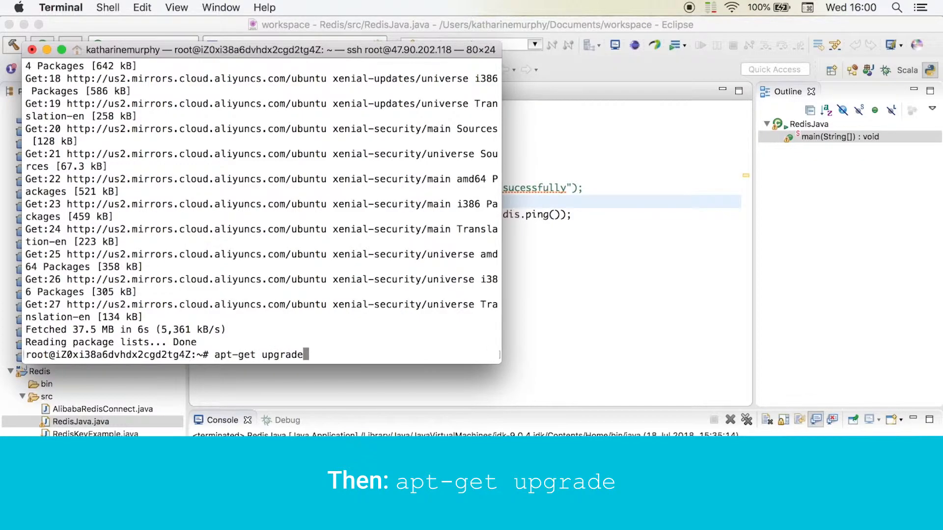
pyautogui.press('Return')
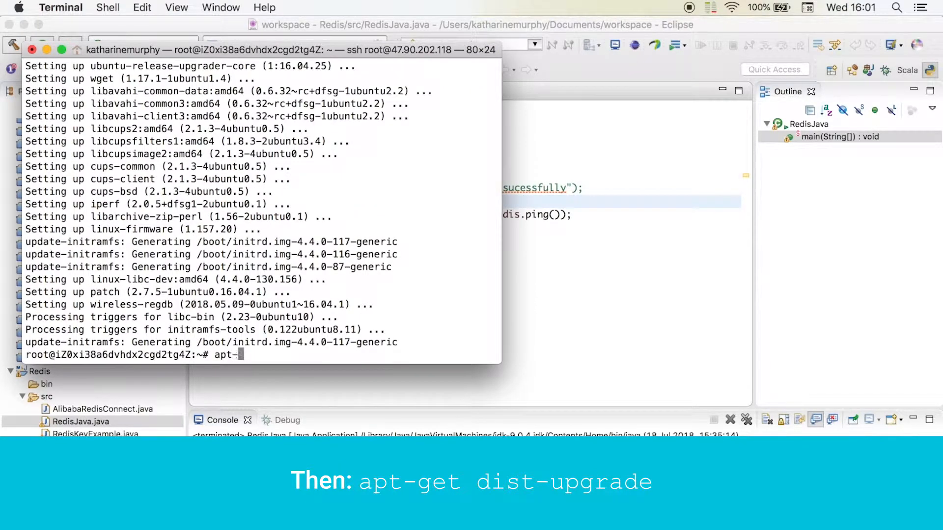
pyautogui.write('get')
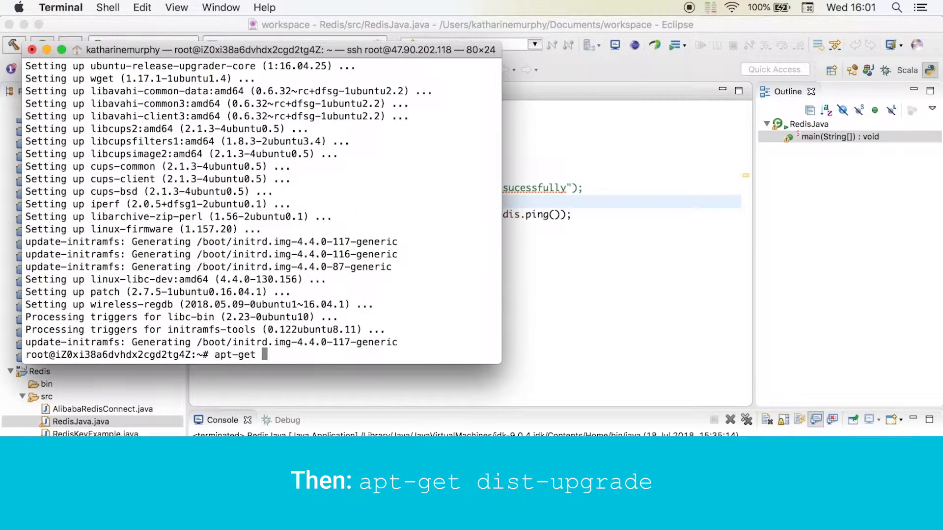
pyautogui.write('dist-upgr')
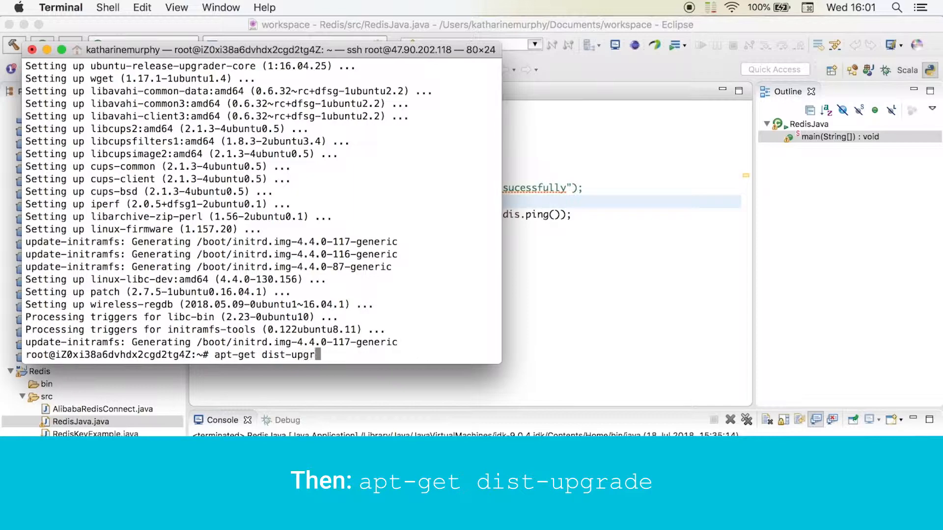
pyautogui.press('Return')
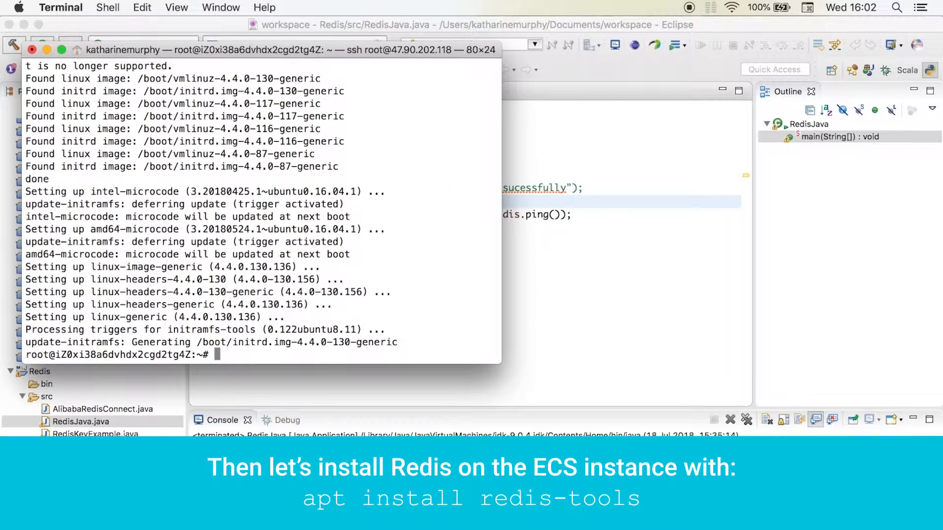
# - Install redis-tools with apt, answering y to the prompt
pyautogui.write('apt i')
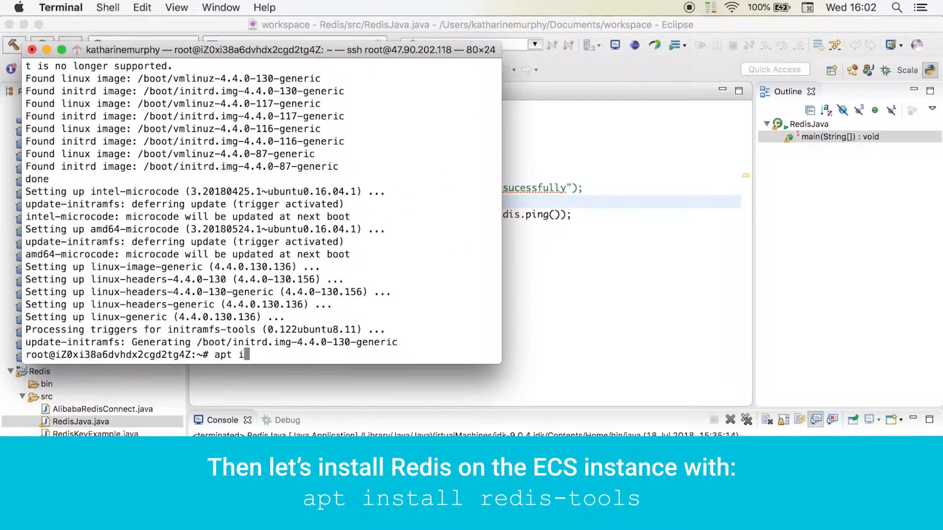
pyautogui.write('nstall redis-tools')
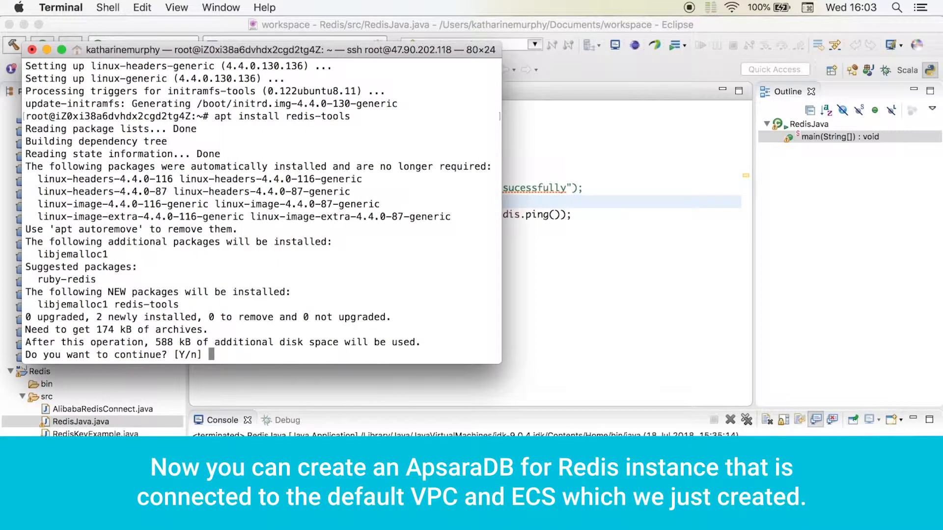
pyautogui.write('y')
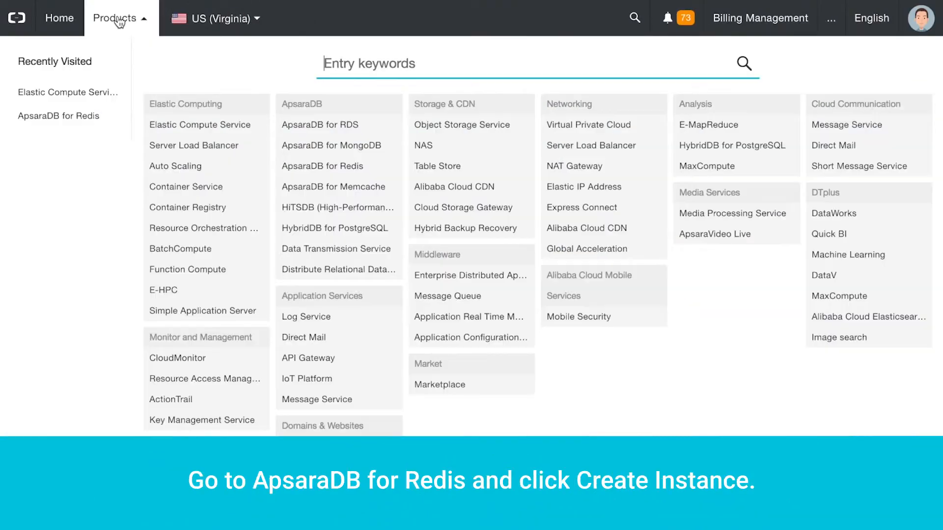
# - Configure a new pay-as-you-go Redis 4.0 instance in the ApsaraDB for Redis console
pyautogui.click(323, 166)
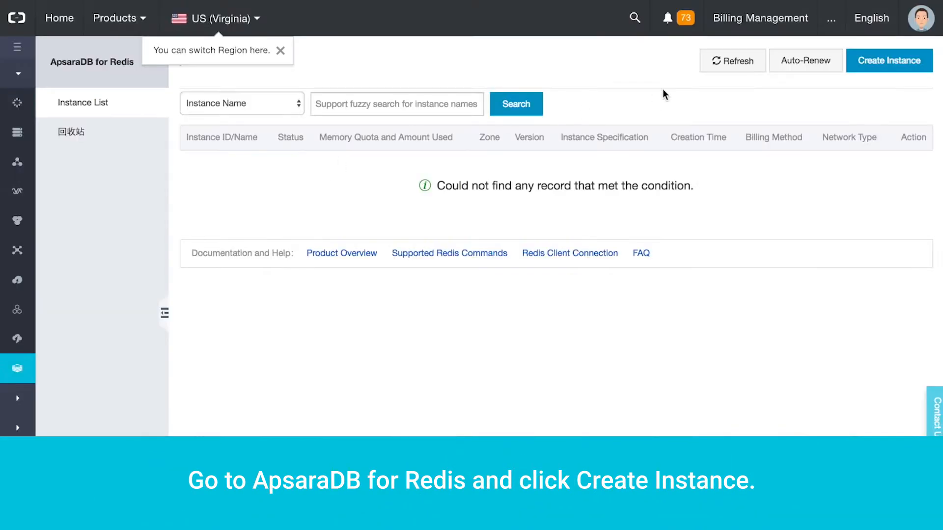
pyautogui.click(888, 61)
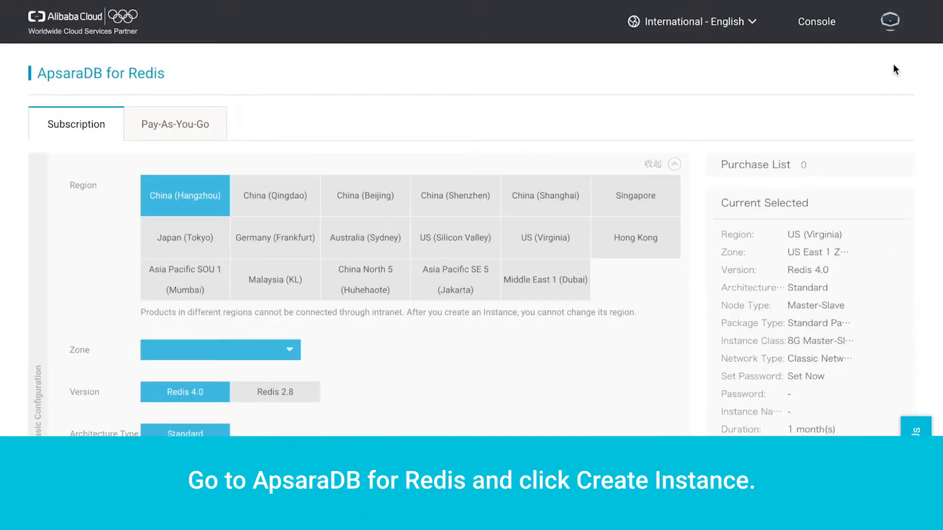
pyautogui.click(175, 124)
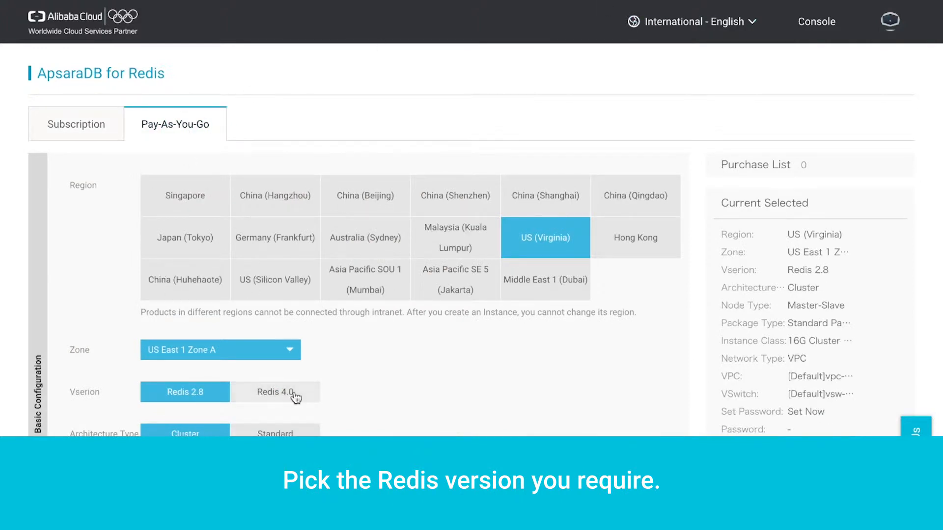
pyautogui.click(275, 391)
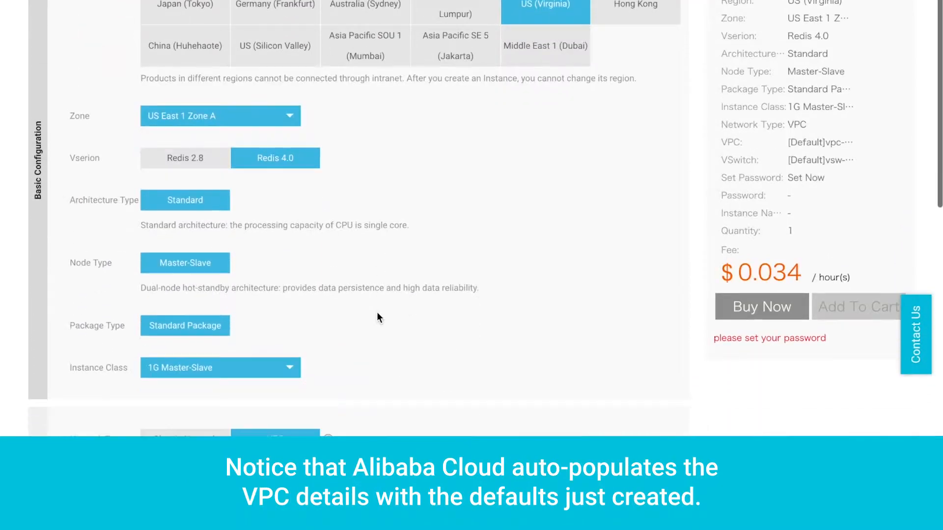
pyautogui.scroll(-3)
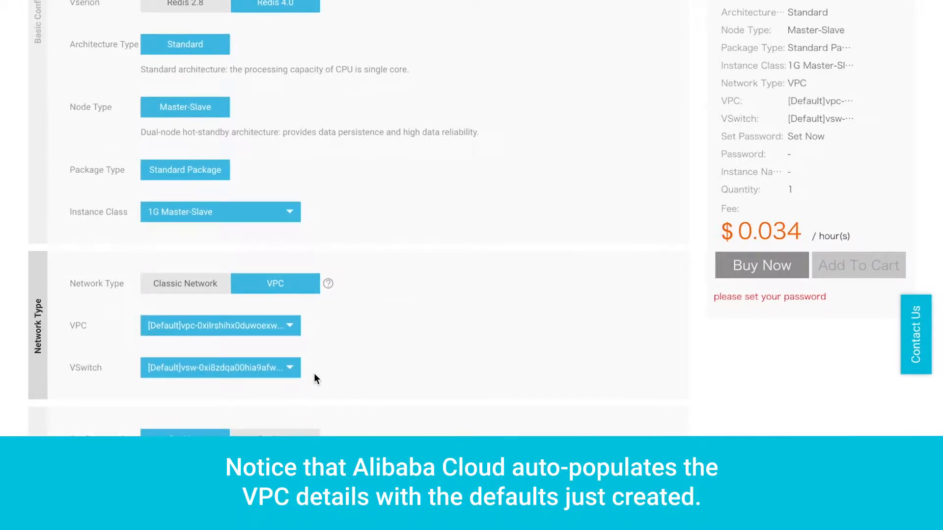
pyautogui.scroll(-3)
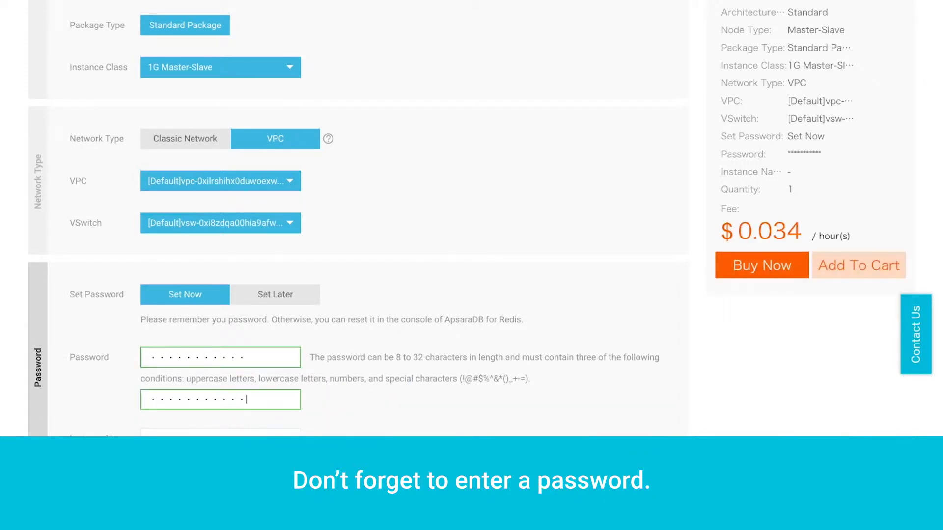
pyautogui.scroll(-3)
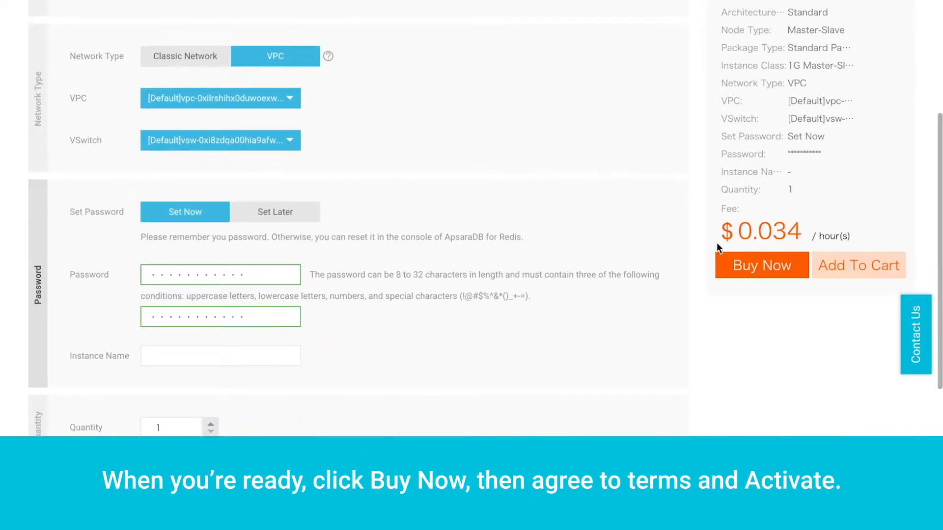
# - Buy the configured instance and activate the order
pyautogui.click(761, 265)
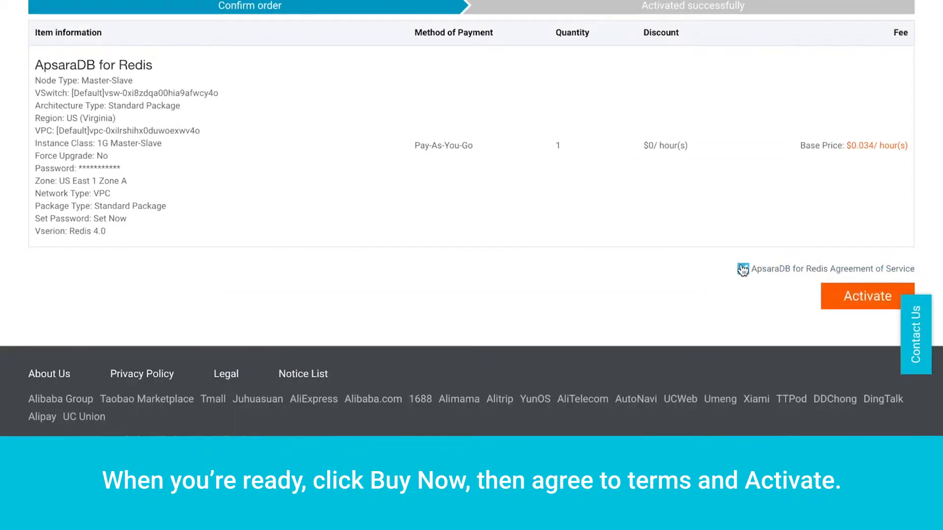
pyautogui.click(867, 297)
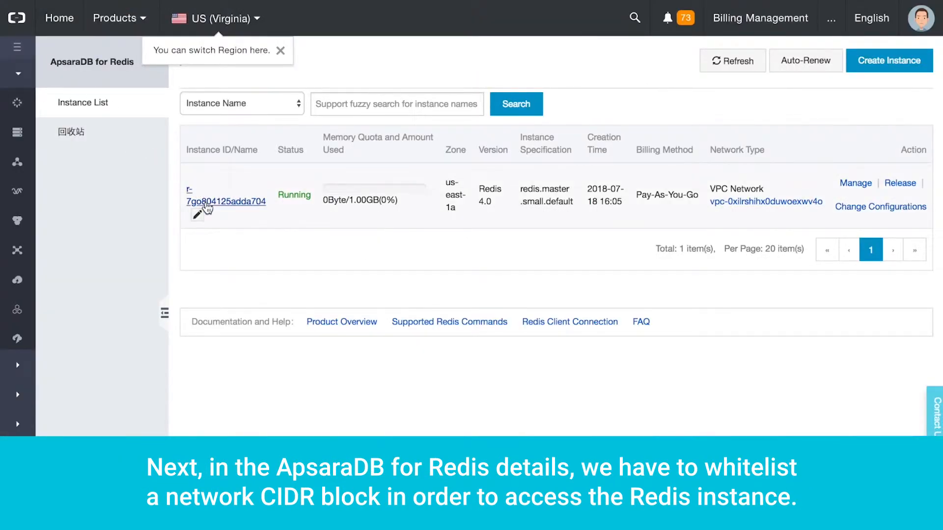
# - Change the default whitelist of instance r-7go804125adda704 from 127.0.0.1 to 0.0.0.0/0
pyautogui.click(223, 195)
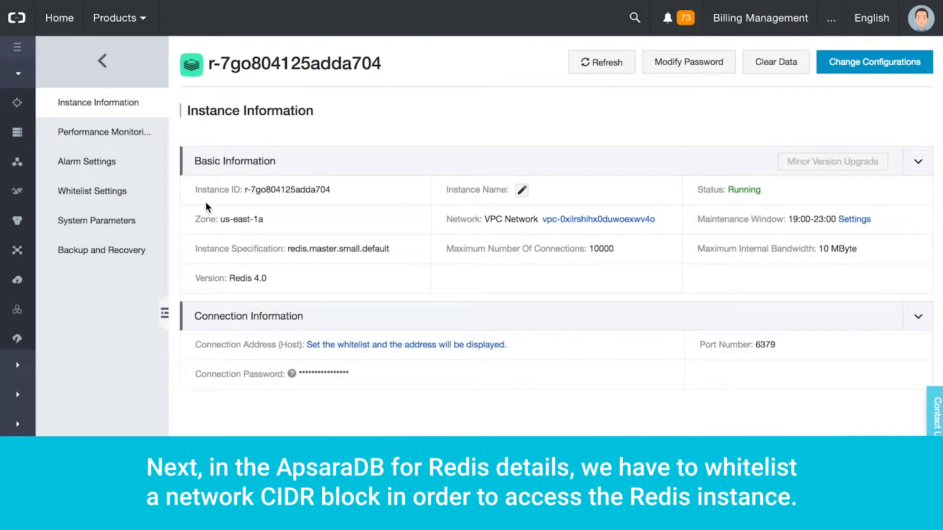
pyautogui.moveTo(199, 206)
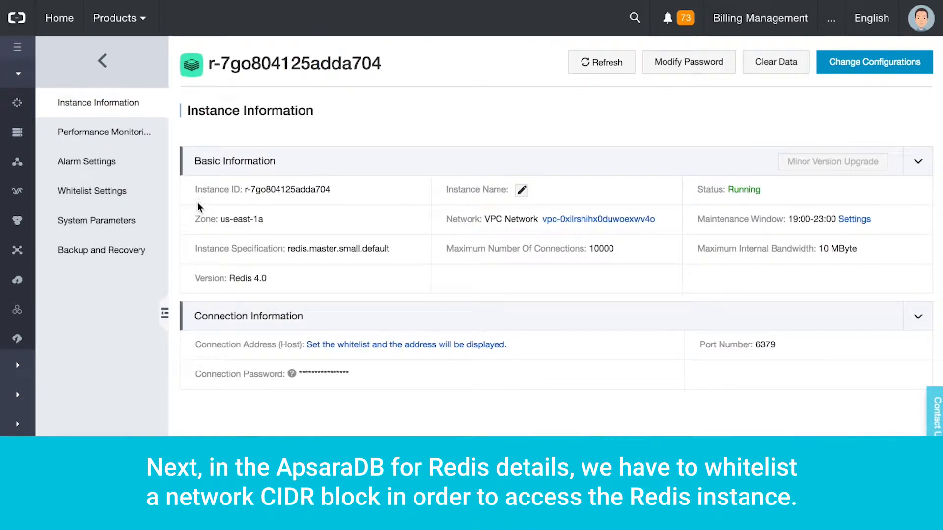
pyautogui.click(92, 190)
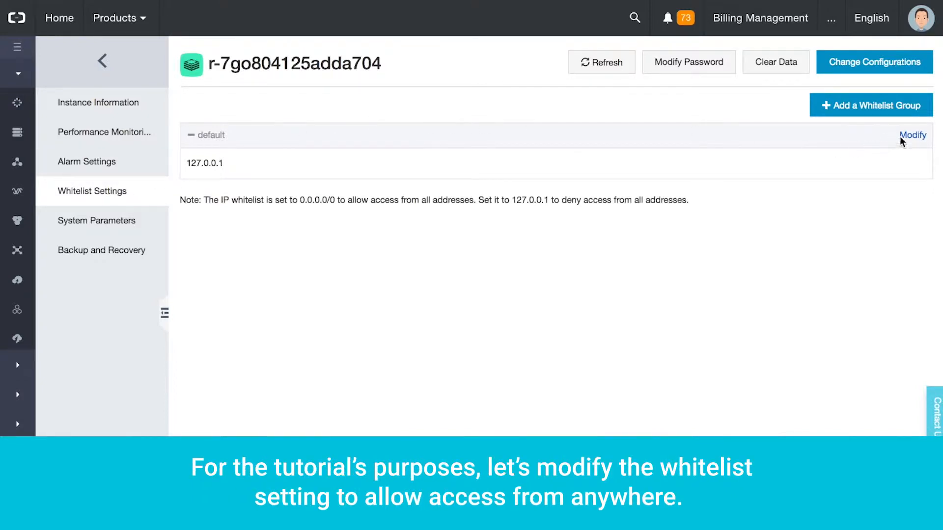
pyautogui.click(911, 134)
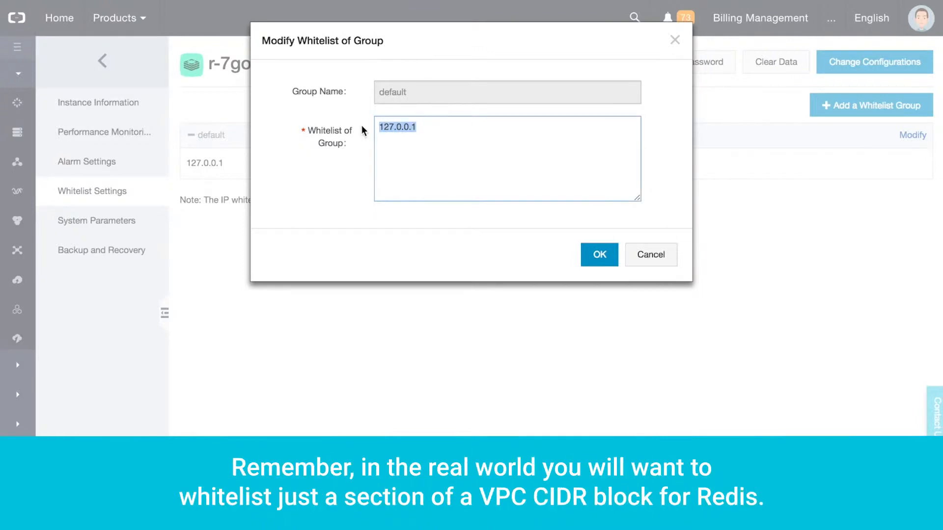
pyautogui.write('0.0.0.')
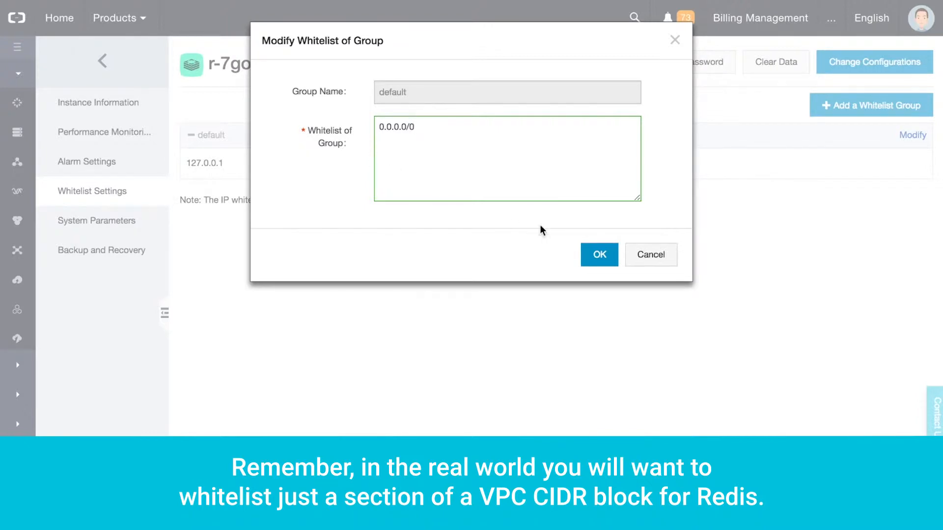
pyautogui.click(599, 255)
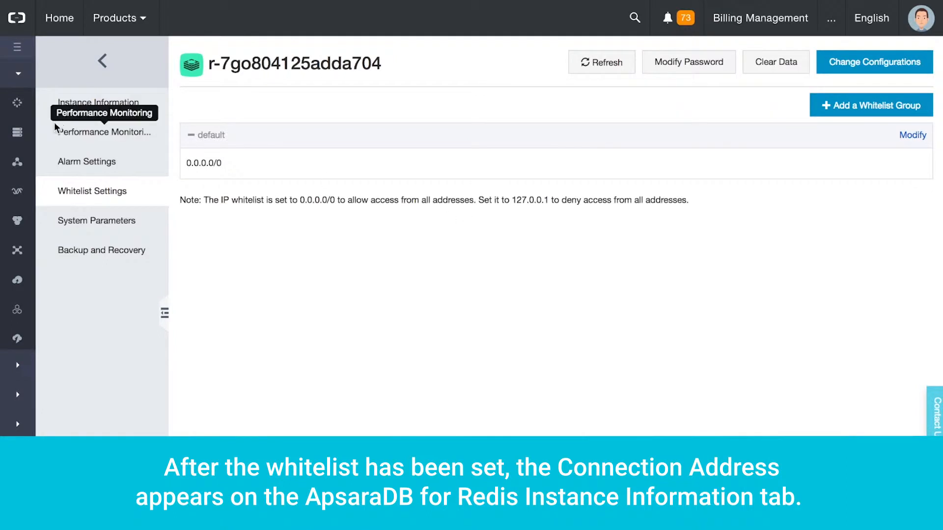
pyautogui.moveTo(83, 101)
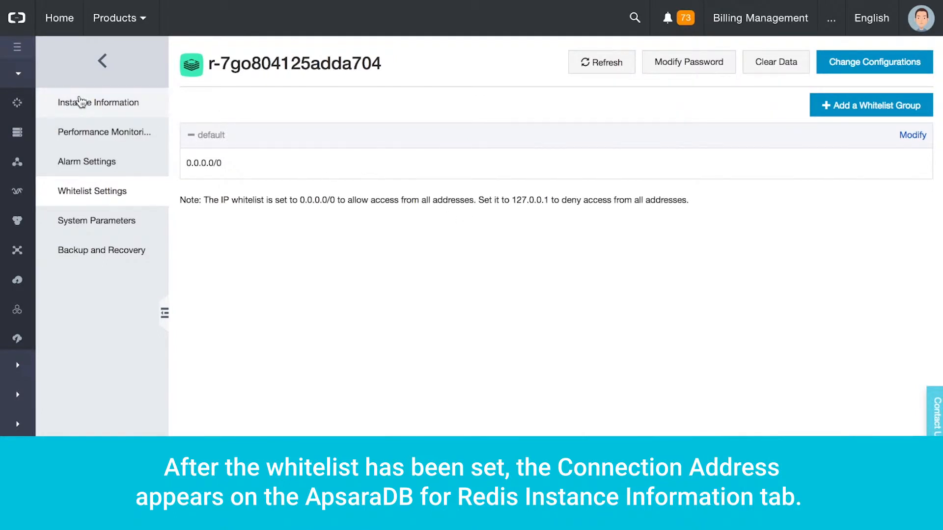
# - Revisit instance information, then start redis-cli -h to r-7go804125adda704.redis.rds.aliyuncs.com on the ECS server
pyautogui.click(98, 103)
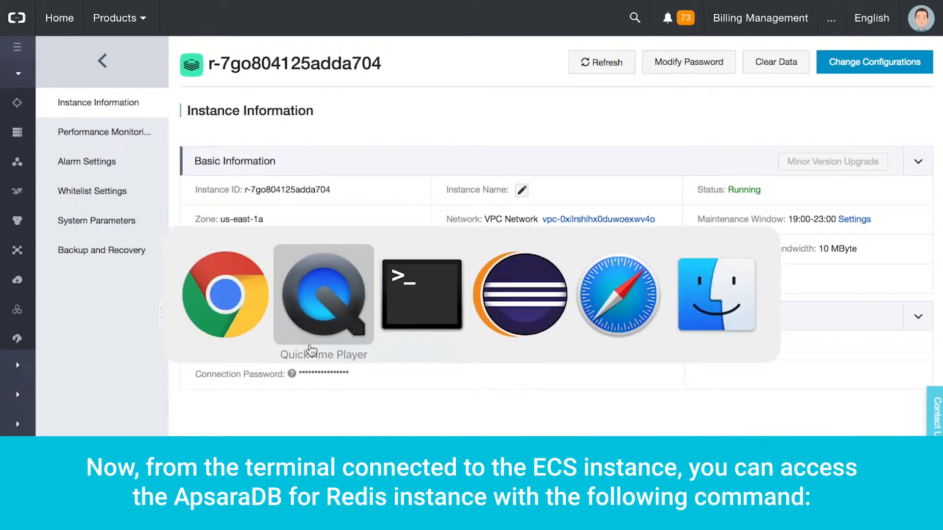
pyautogui.click(422, 295)
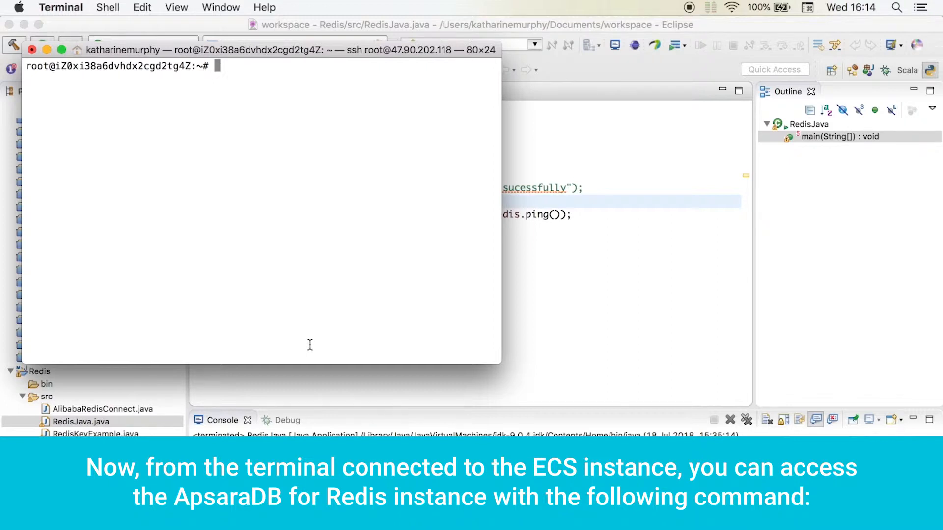
pyautogui.write('redis-cli')
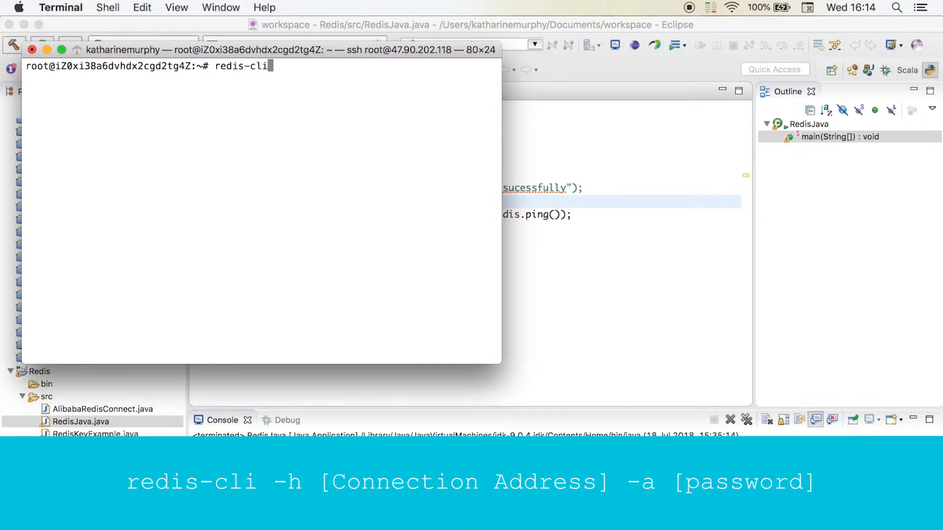
pyautogui.write('-h r-7go804125adda704.redis.rds.aliyuncs.com')
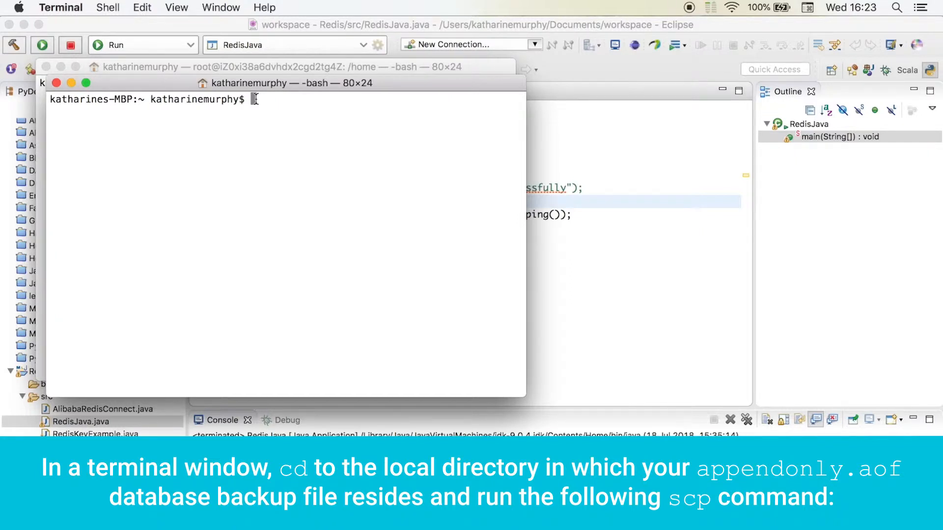
pyautogui.write('scp')
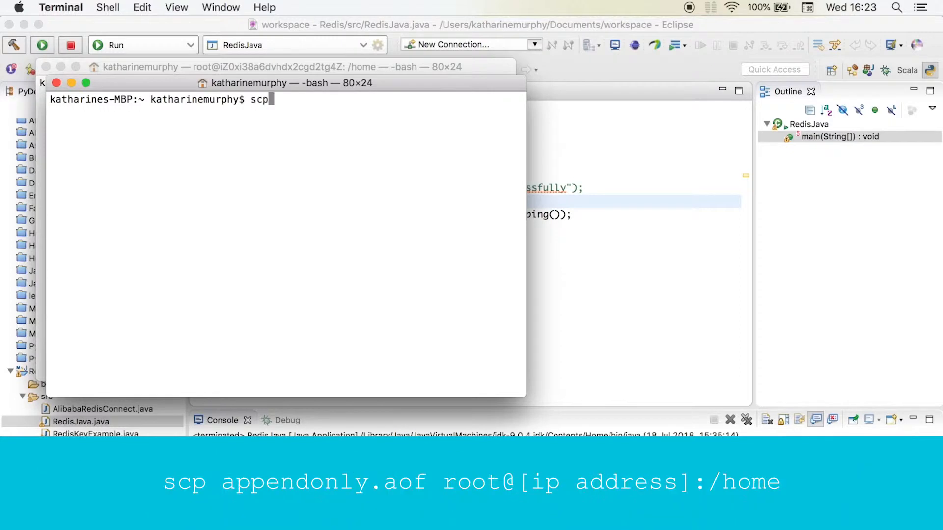
pyautogui.write('appendonl')
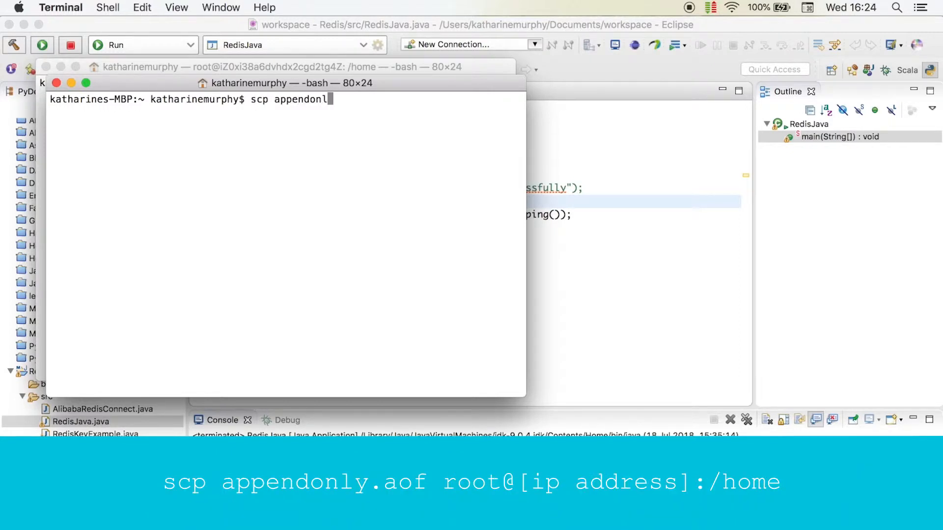
pyautogui.write('y.aof root@47.90')
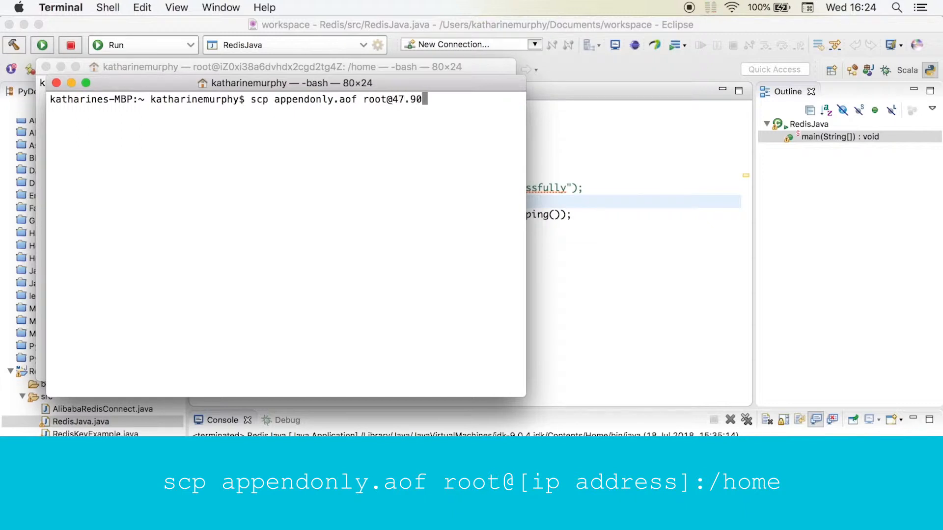
pyautogui.write('.202.118')
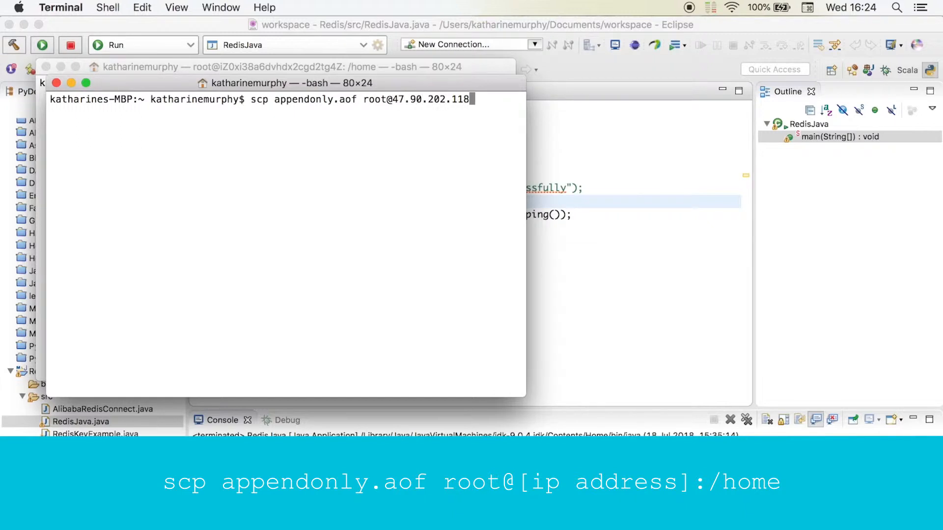
pyautogui.write(':/home')
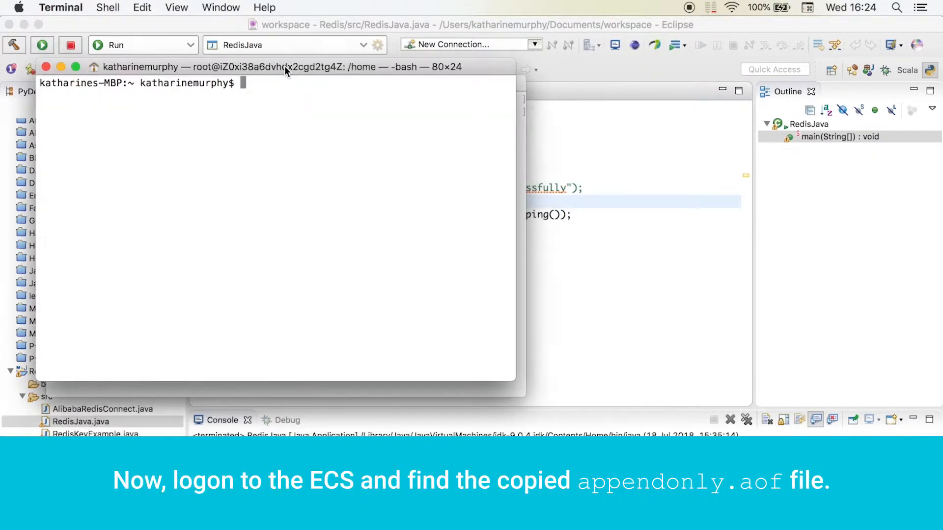
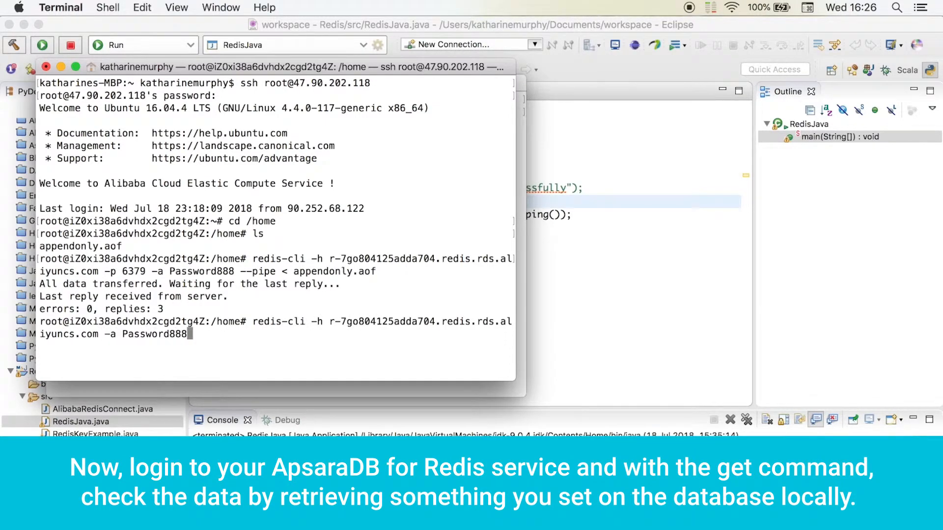
# - Connect redis-cli to the cloud instance and get myKey to verify the migrated data
pyautogui.write('get my')
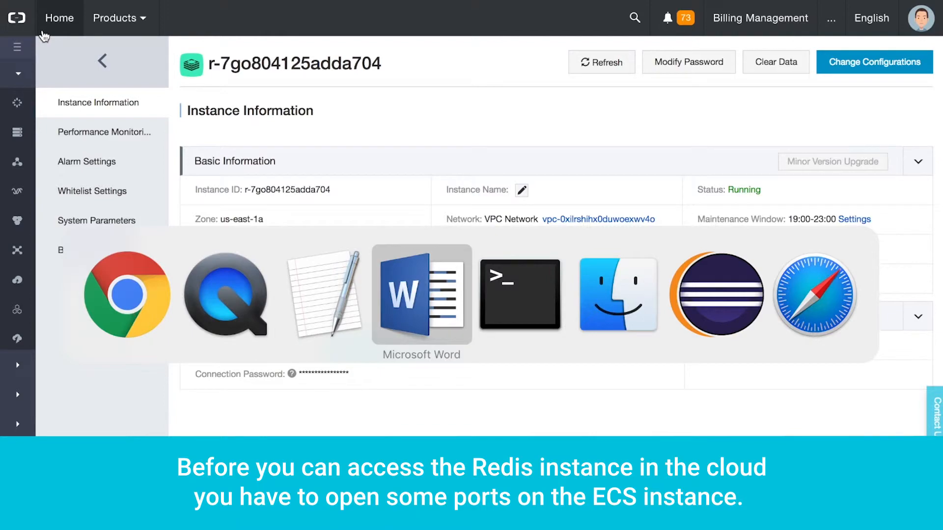
# - On the ECS server, patch rinetd.c (65536→65535) with sed, then make /usr/man, build and install rinetd
pyautogui.click(520, 295)
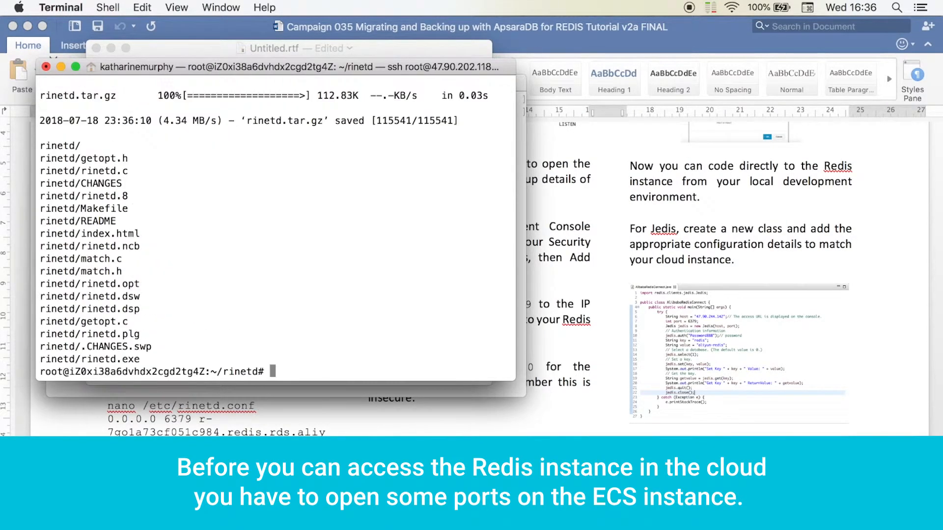
pyautogui.write("sed -i 's/65536/65535/g' rinetd.c")
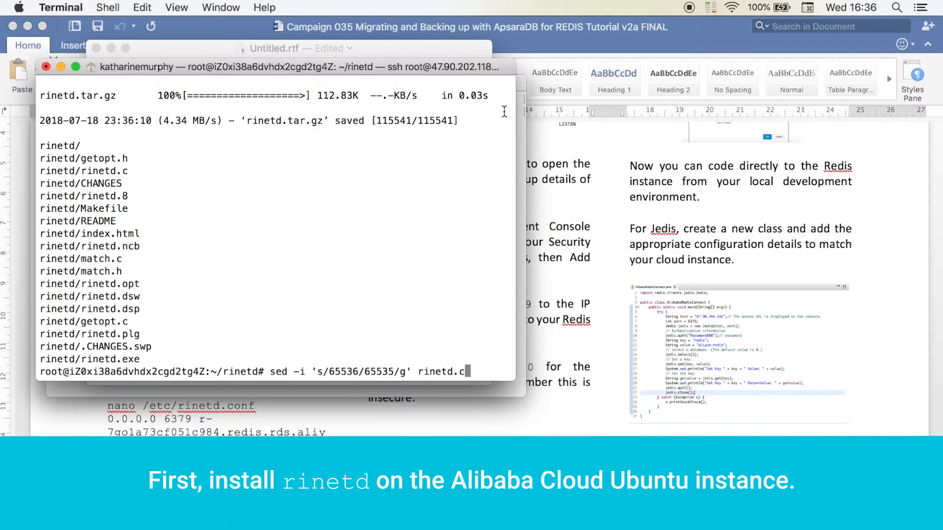
pyautogui.write('mkdir /usr/man&&make&&make install')
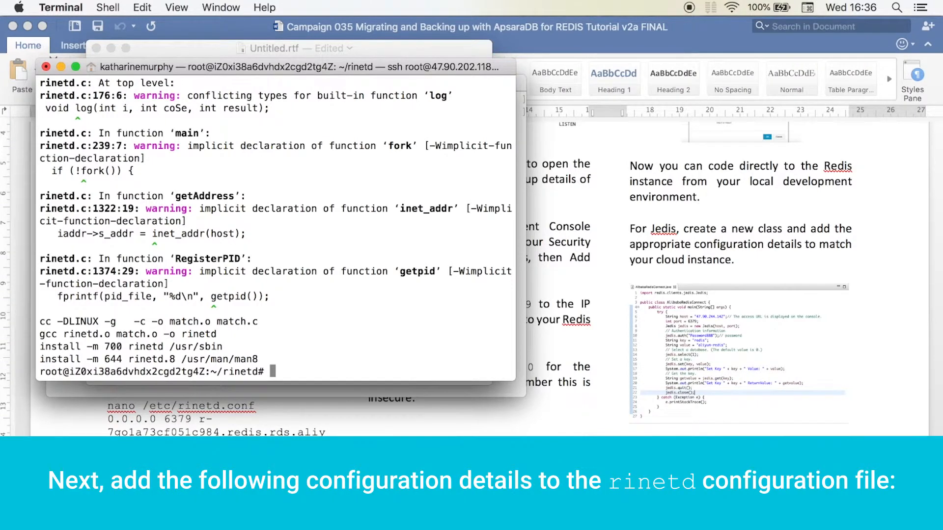
# - Edit /etc/rinetd.conf in nano, start rinetd and check with netstat that port 6379 is forwarded
pyautogui.write('nano')
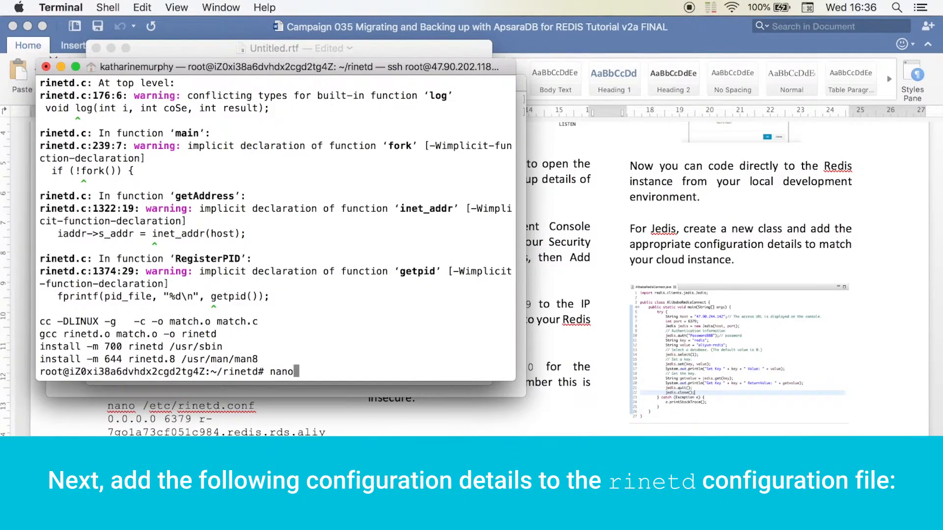
pyautogui.write('/etc/rinetd.conf')
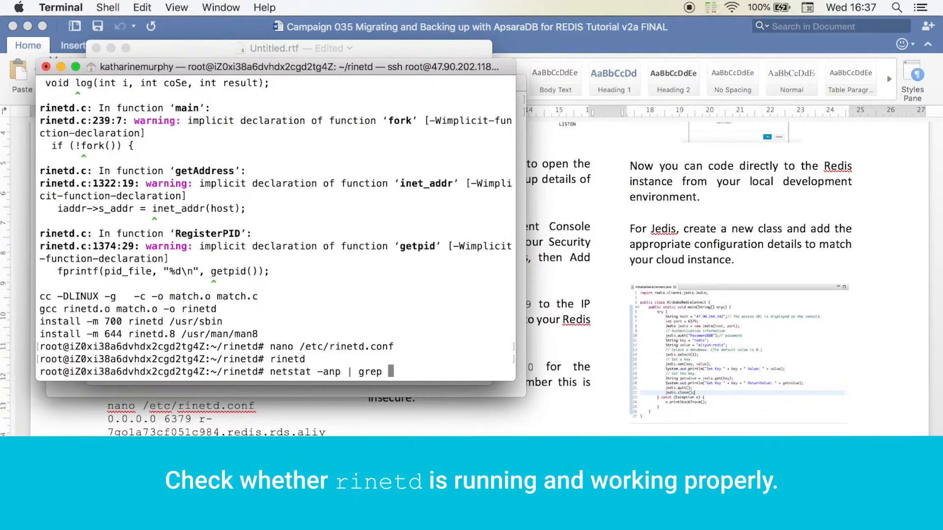
pyautogui.write('6379')
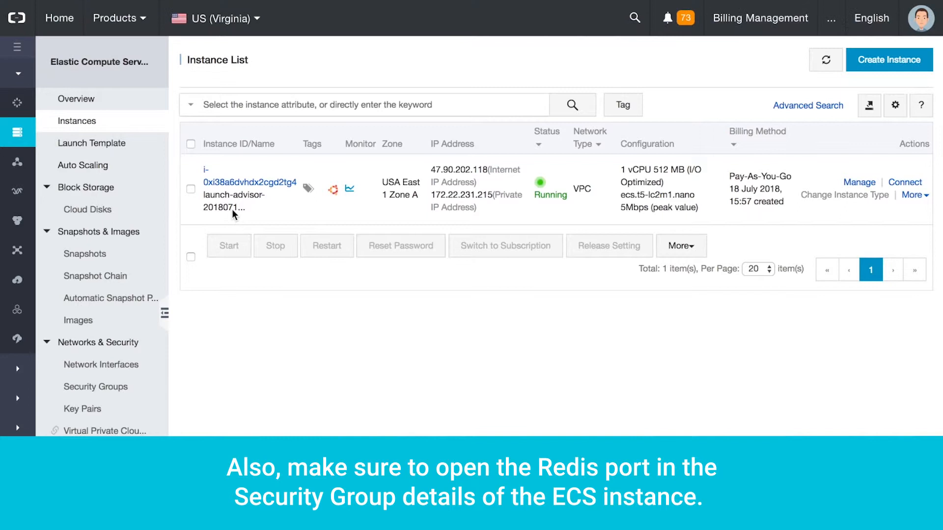
# - From the ECS instance's details, open its security group and show the inbound rules list
pyautogui.click(190, 143)
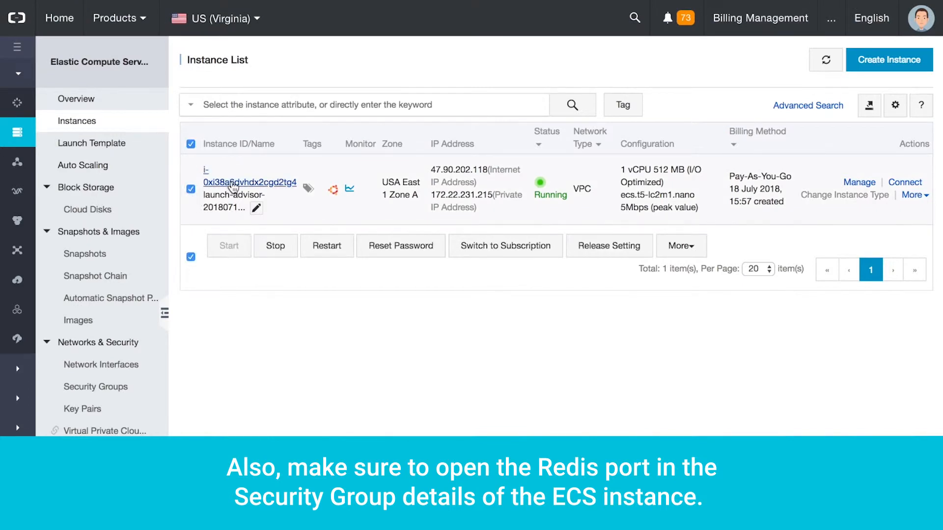
pyautogui.click(249, 182)
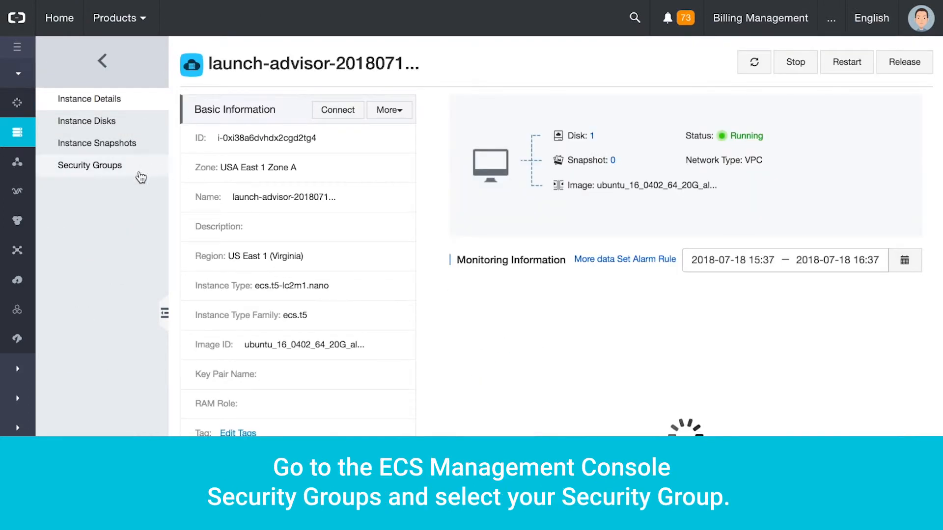
pyautogui.click(90, 165)
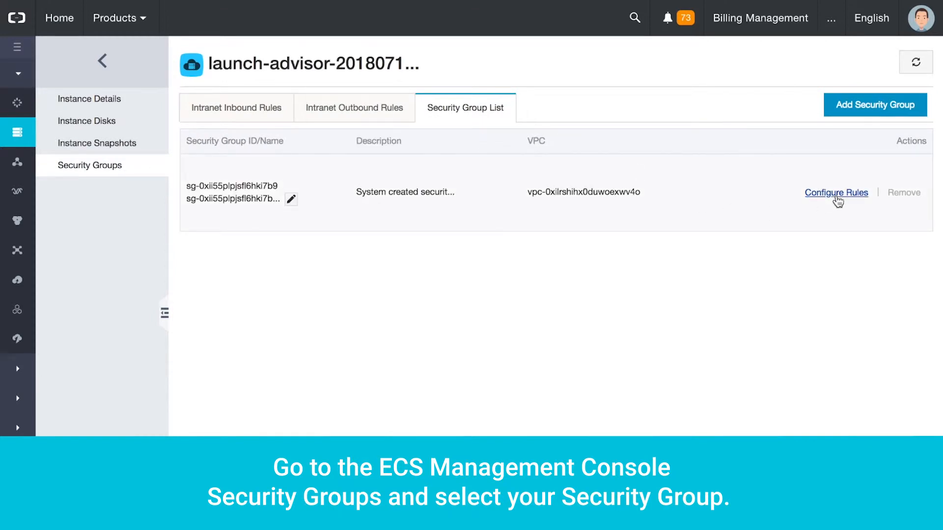
pyautogui.click(836, 193)
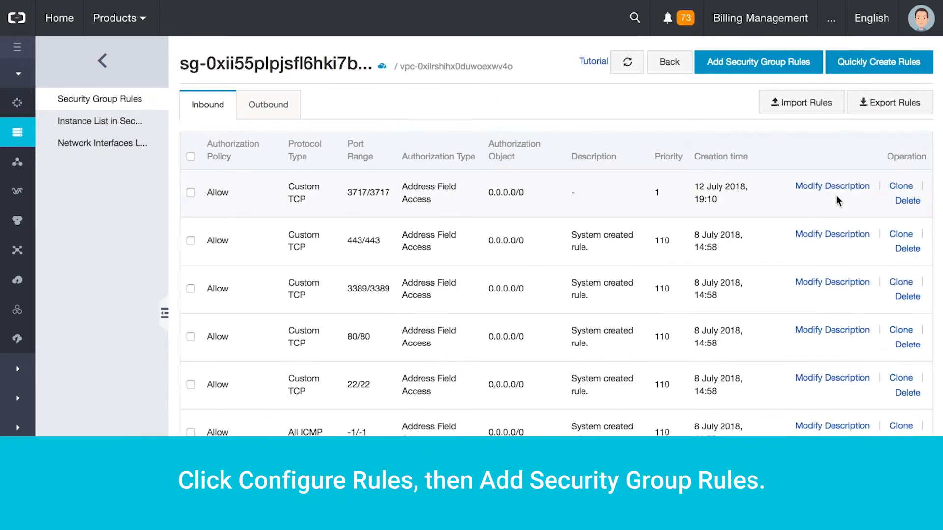
# - Add an inbound rule with port range 6379/6379 and authorization object 0.0.0.0/0 and confirm it
pyautogui.click(758, 61)
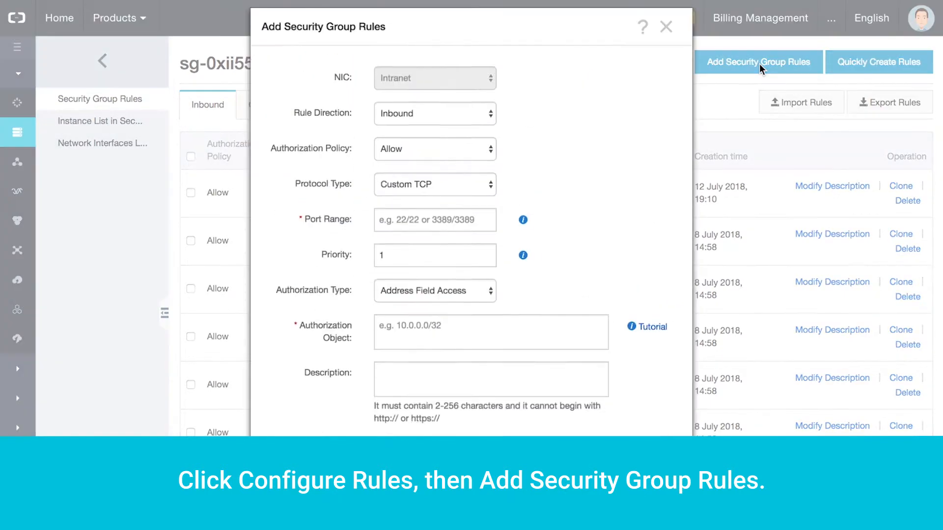
pyautogui.click(434, 234)
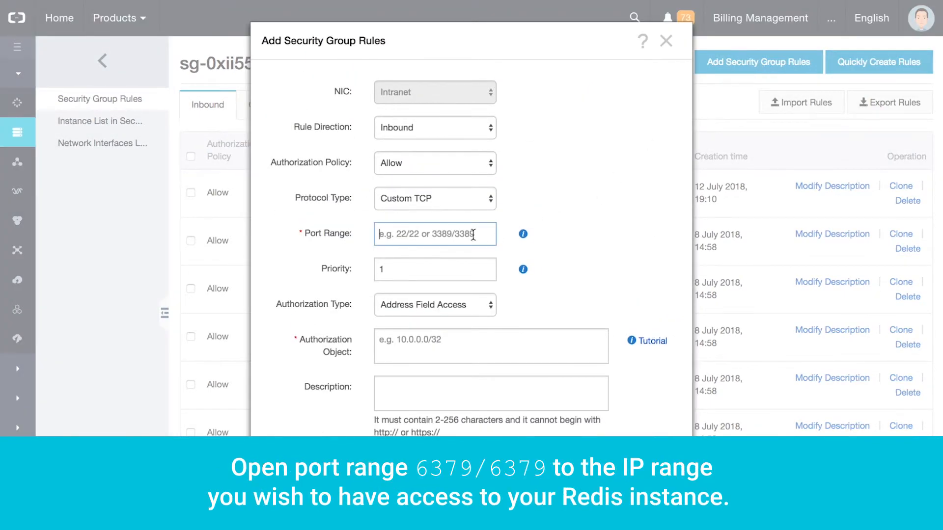
pyautogui.write('6379/6379')
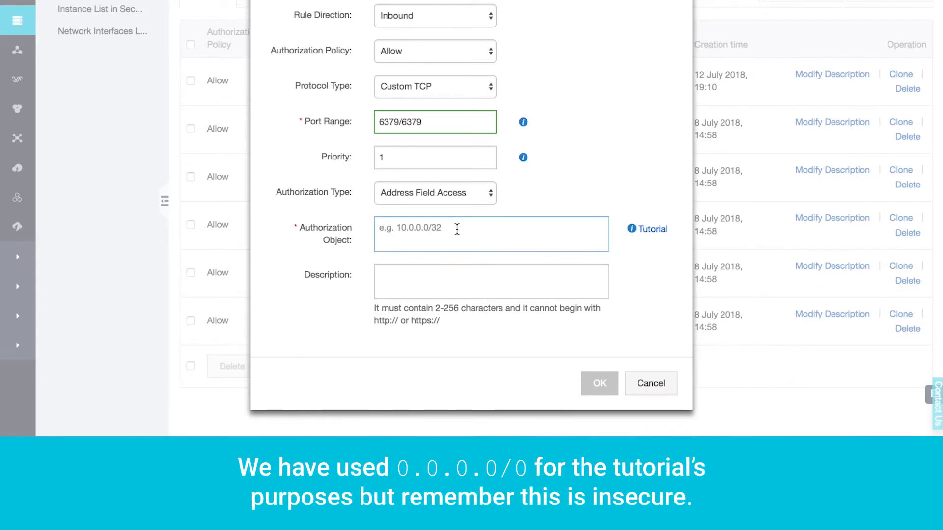
pyautogui.write('0.0.0.0')
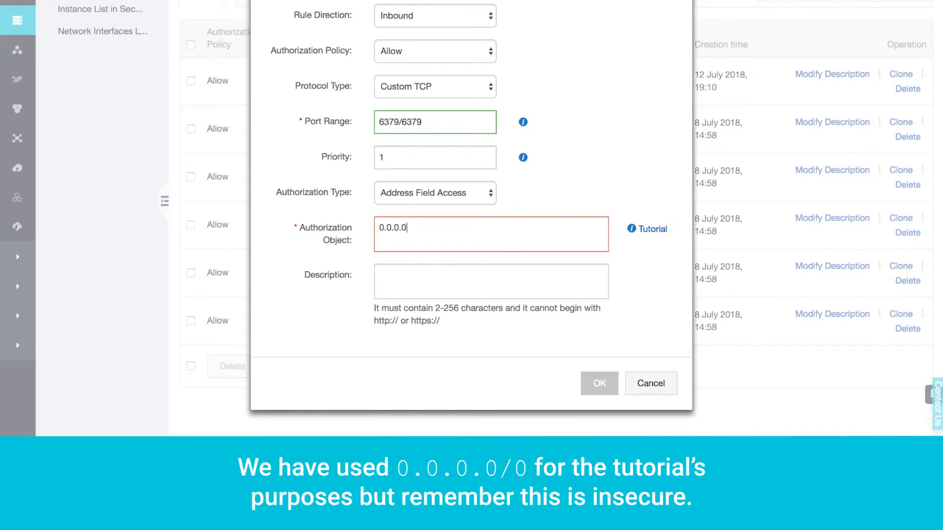
pyautogui.write('/0')
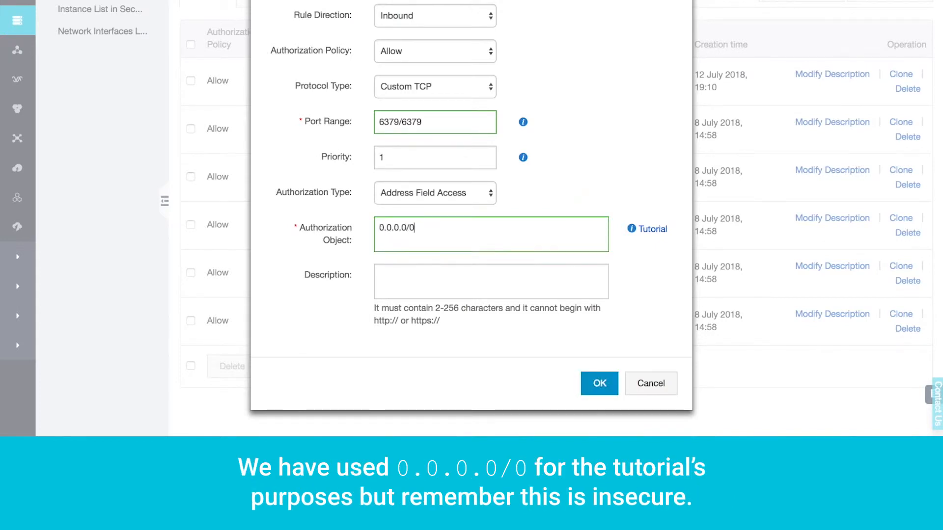
pyautogui.moveTo(465, 257)
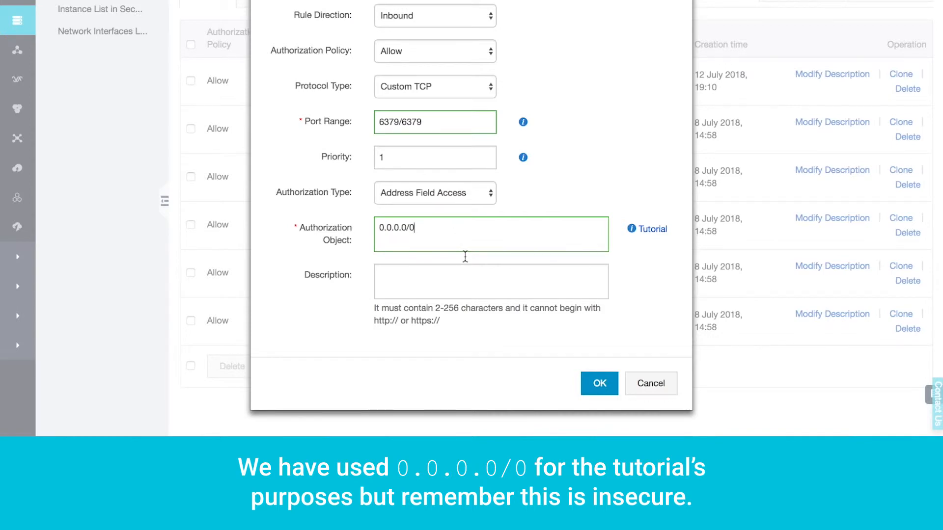
pyautogui.click(599, 383)
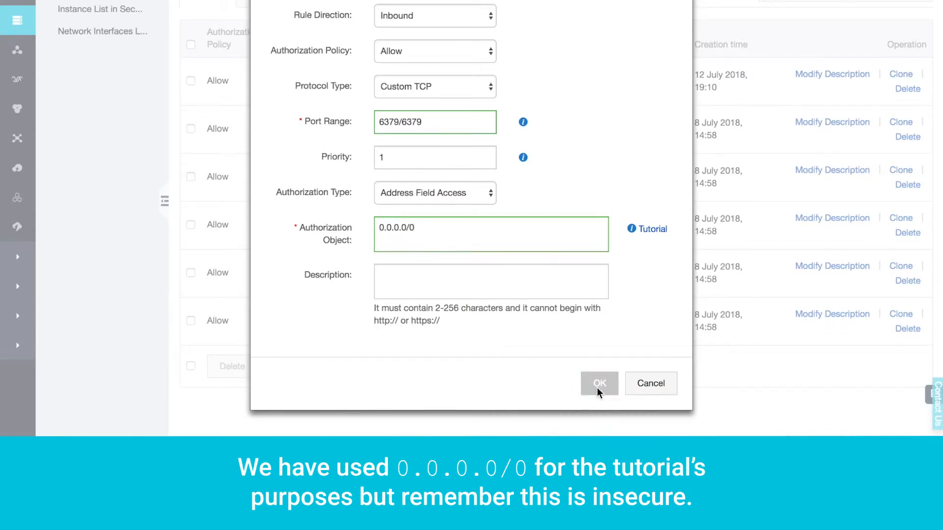
pyautogui.click(599, 383)
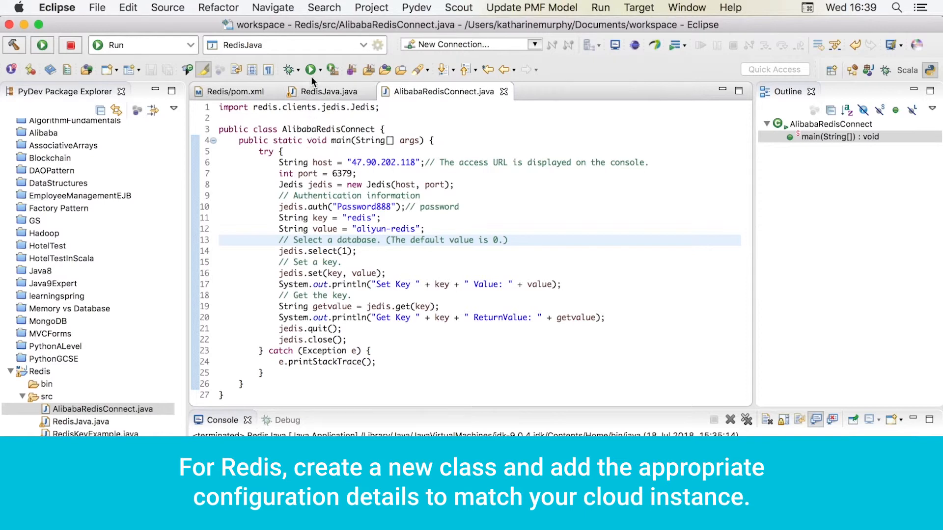
# - From the Redis instance details, show its Backup and Recovery page with the data backup list
pyautogui.click(311, 70)
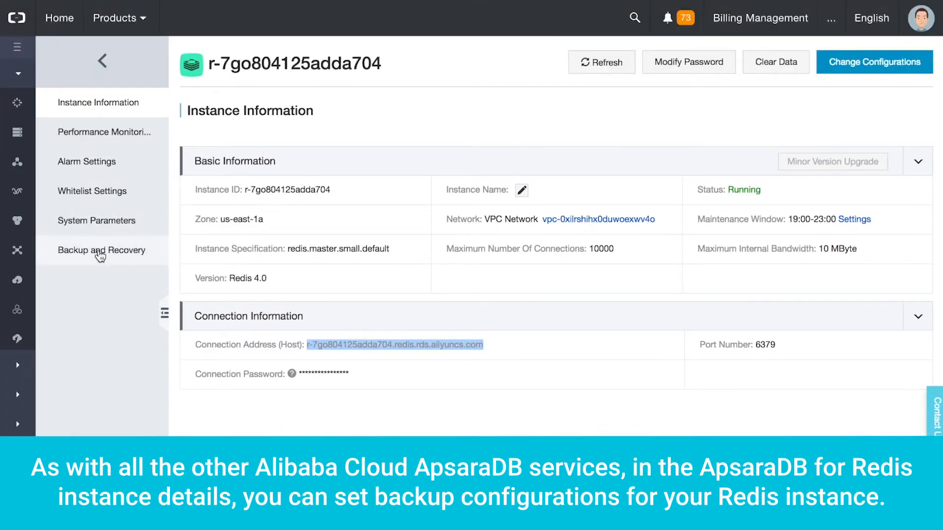
pyautogui.click(101, 250)
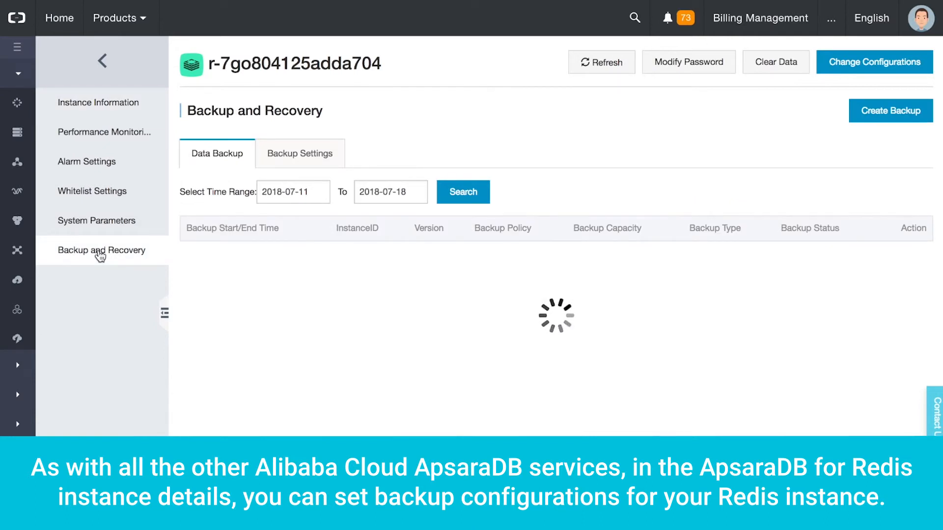